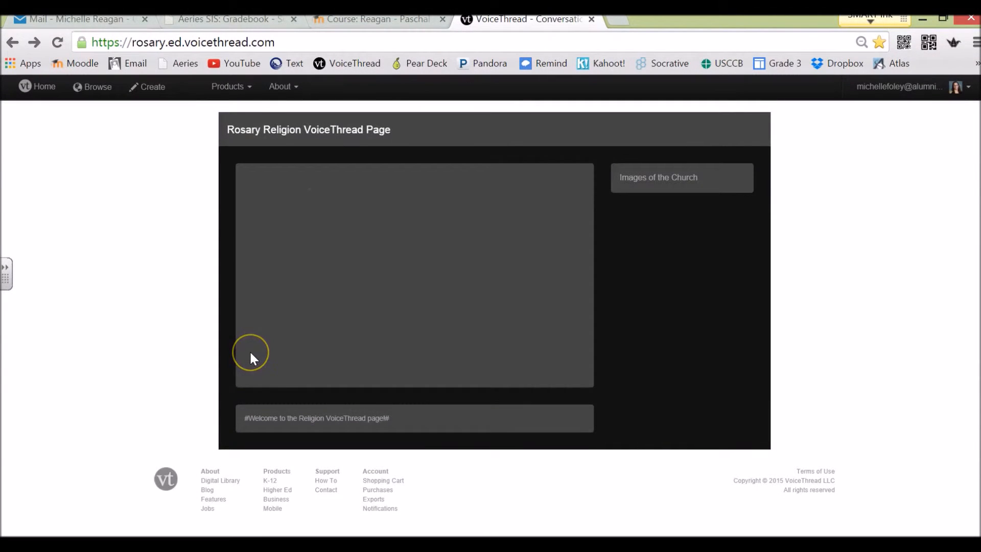
mouse_move(252, 358)
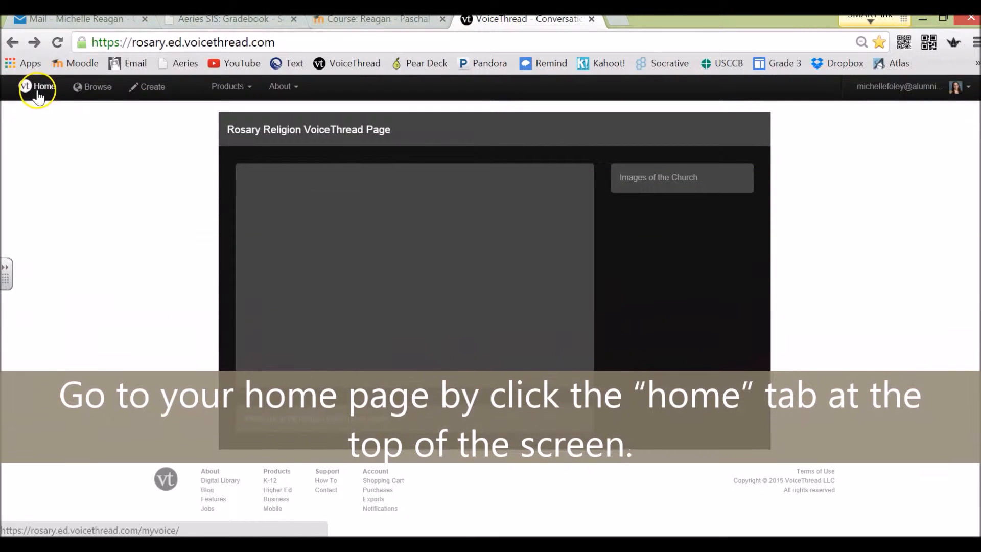
Return to the MyVoice home page listing your groups and presentations
left_click(37, 86)
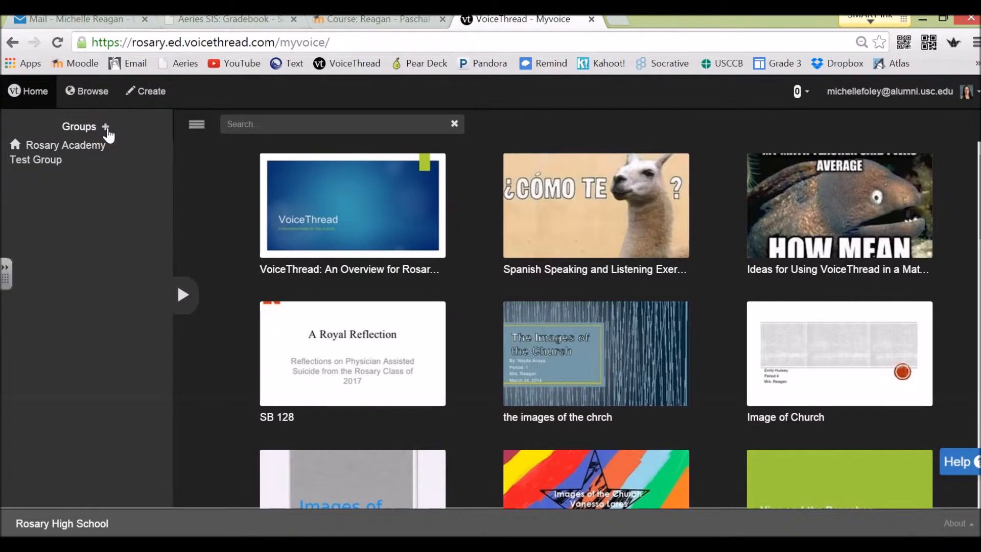
Start a new group named 'Paschal Mystery' with description 'Religion II class'
left_click(106, 127)
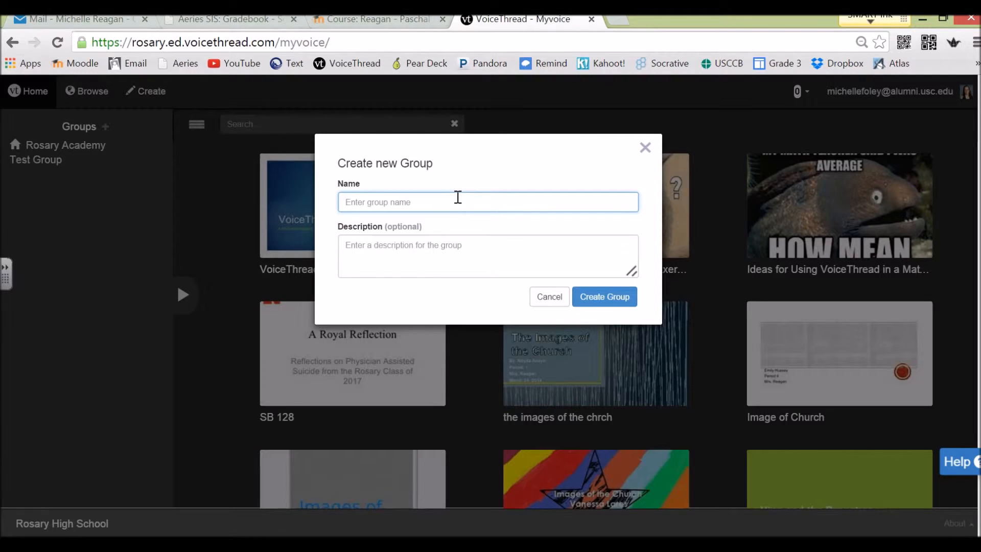
type("Paschal M")
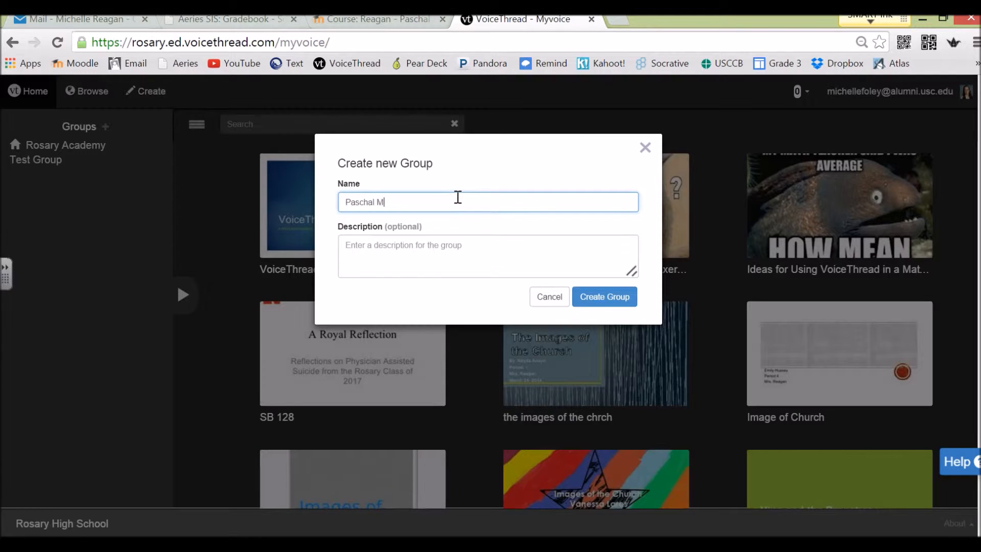
type("ystery")
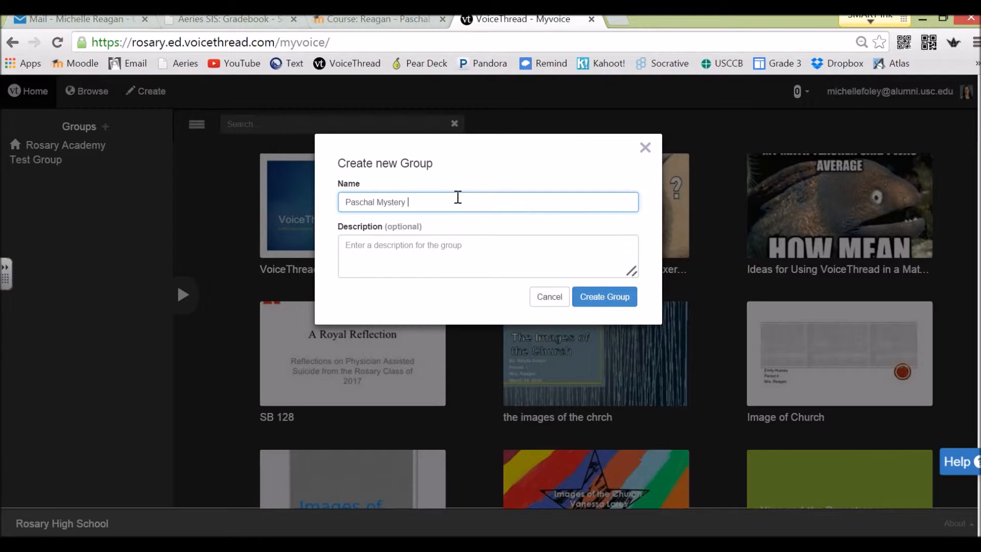
left_click(486, 256)
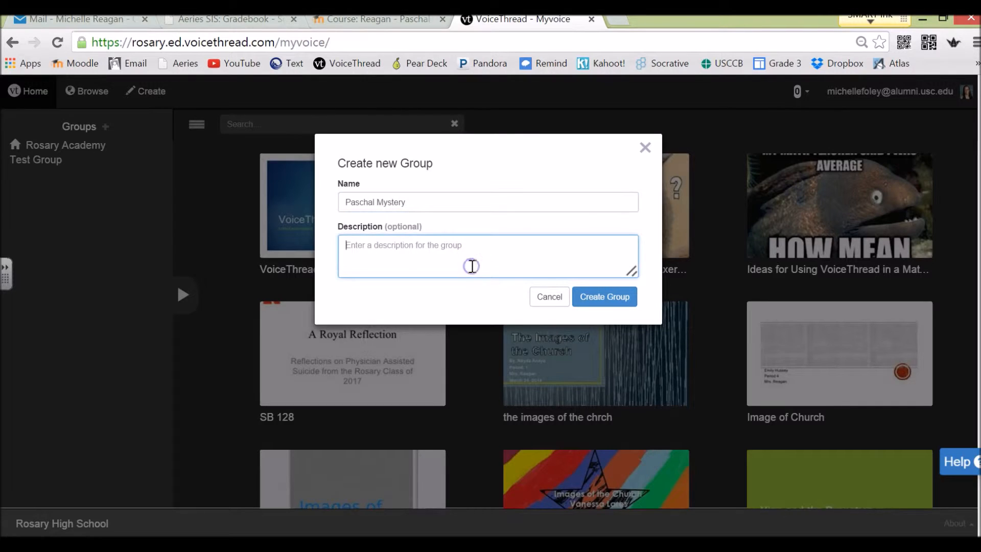
type("Religion II")
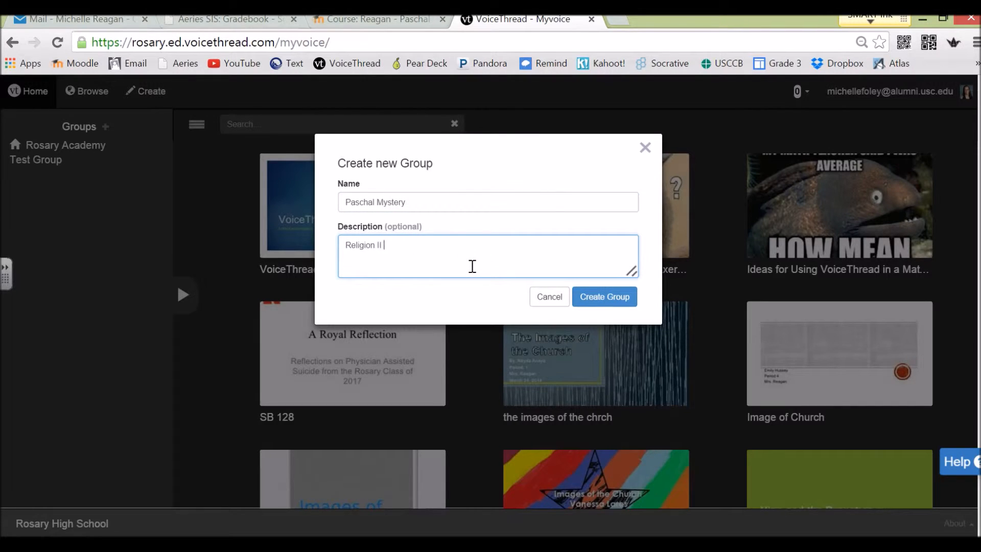
type("class")
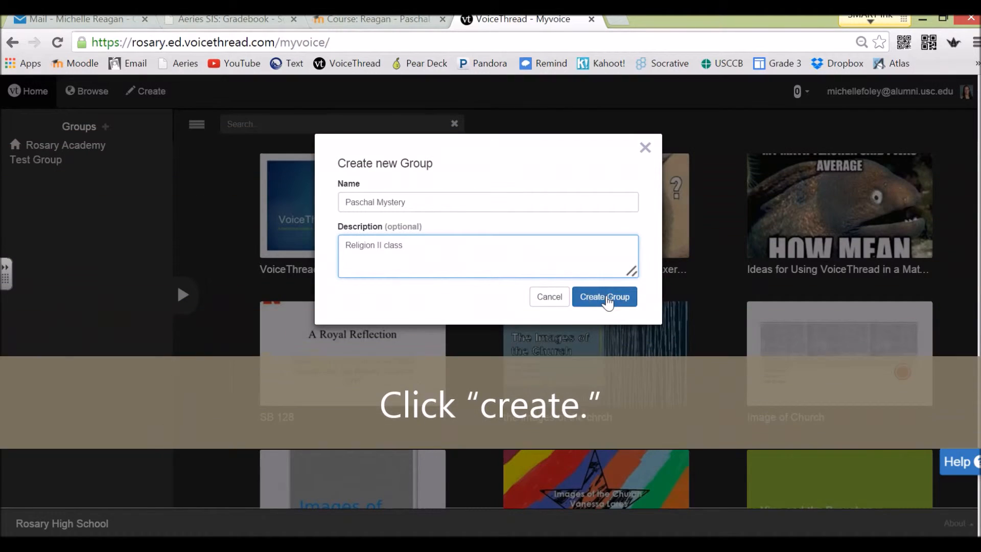
Create the Paschal Mystery group and browse the header image choices
left_click(604, 296)
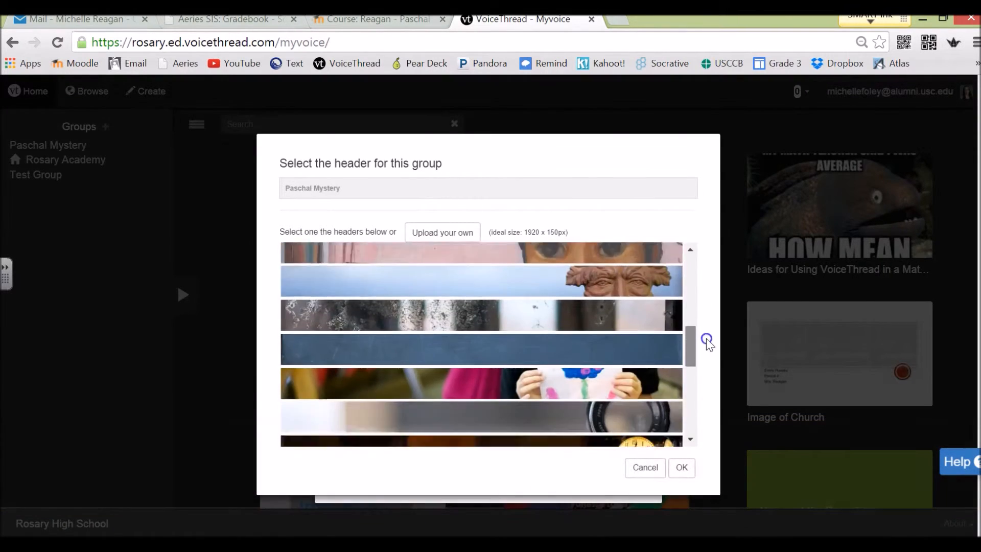
scroll("down", 3)
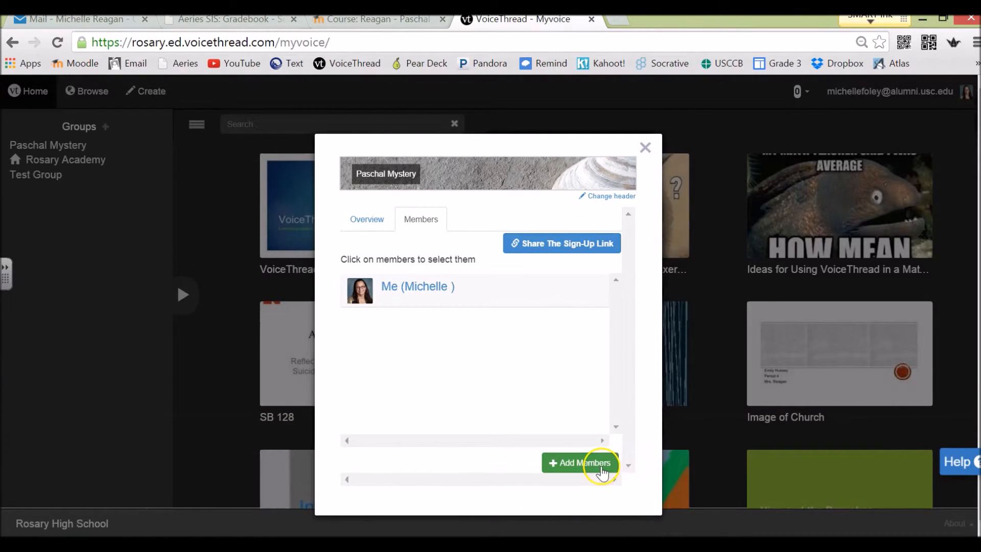
mouse_move(584, 271)
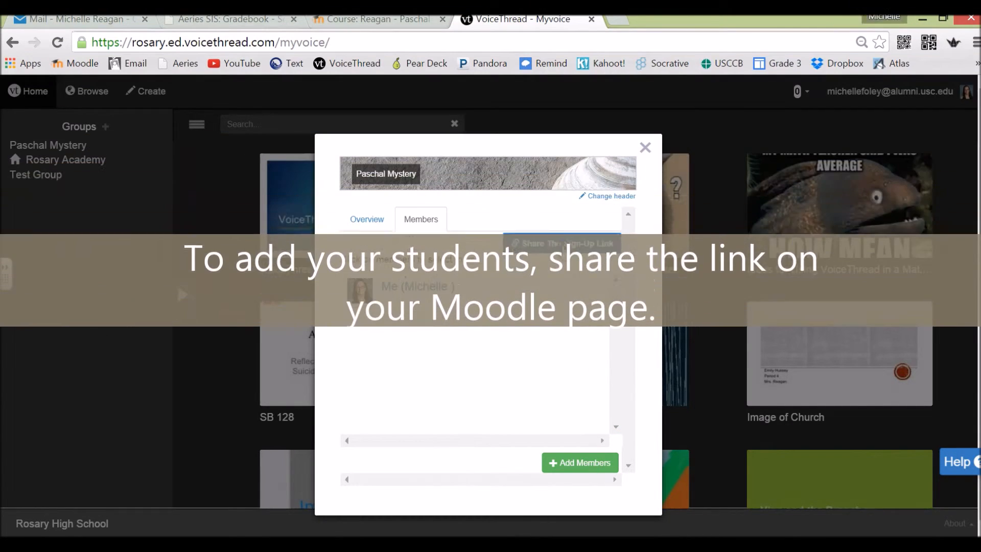
Copy the Paschal Mystery group's sign-up link to the clipboard from Members
left_click(561, 243)
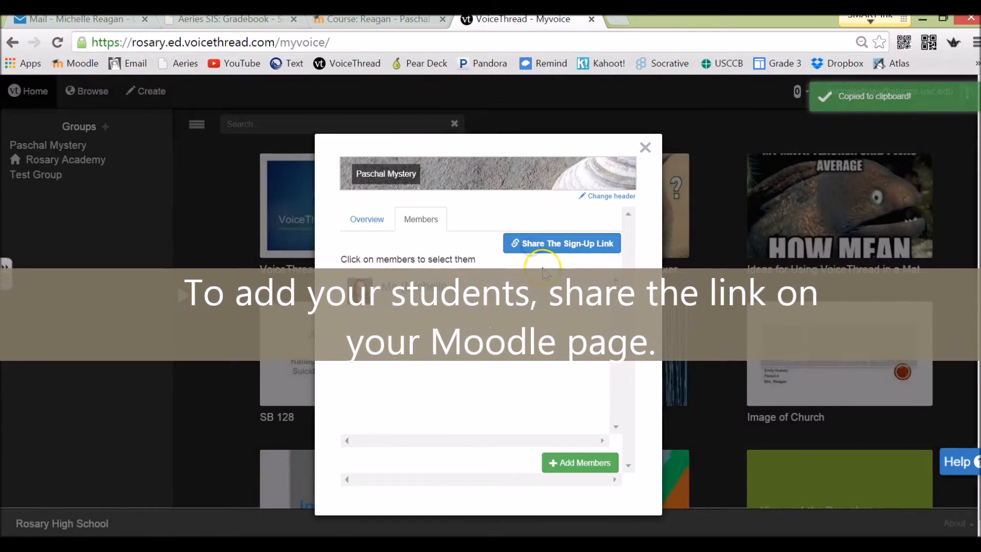